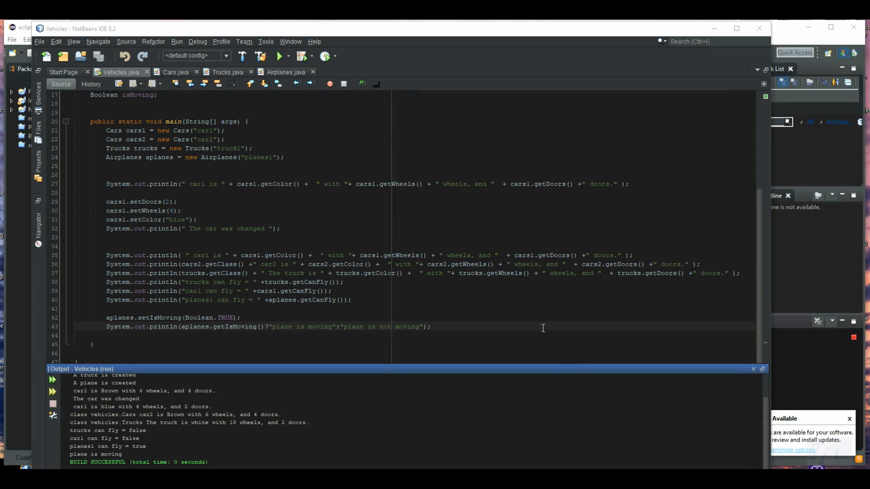
pyautogui.moveTo(492, 334)
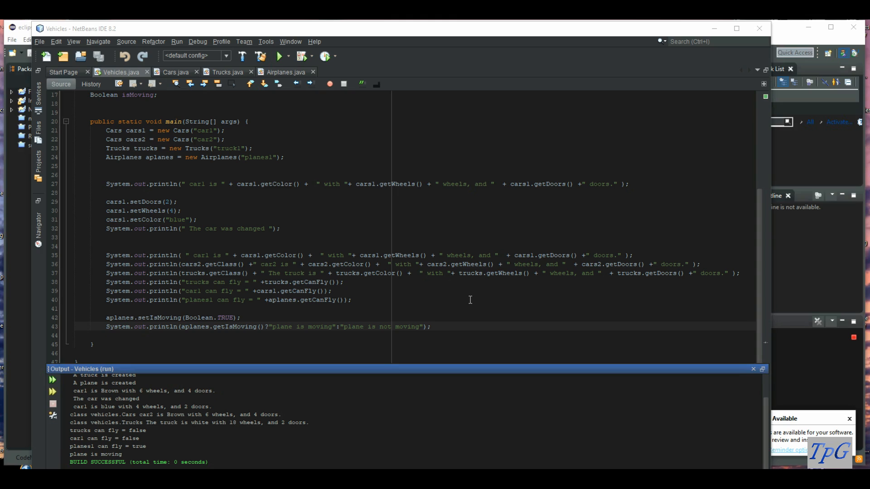
pyautogui.moveTo(478, 212)
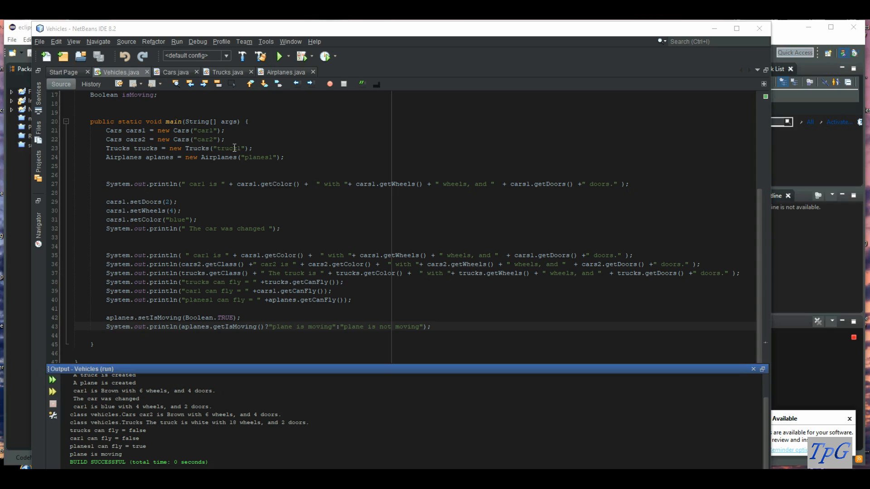
# Rerun the NetBeans Vehicles program and restore down its window to reveal Eclipse
pyautogui.click(279, 56)
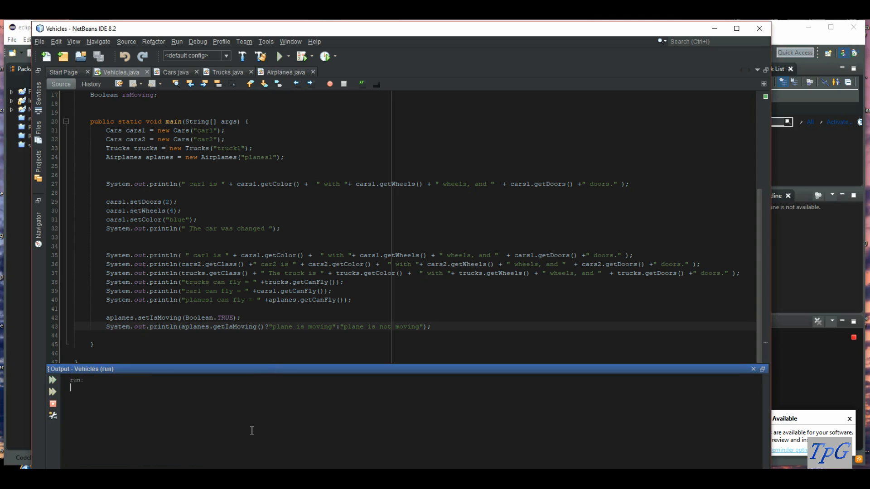
pyautogui.click(279, 57)
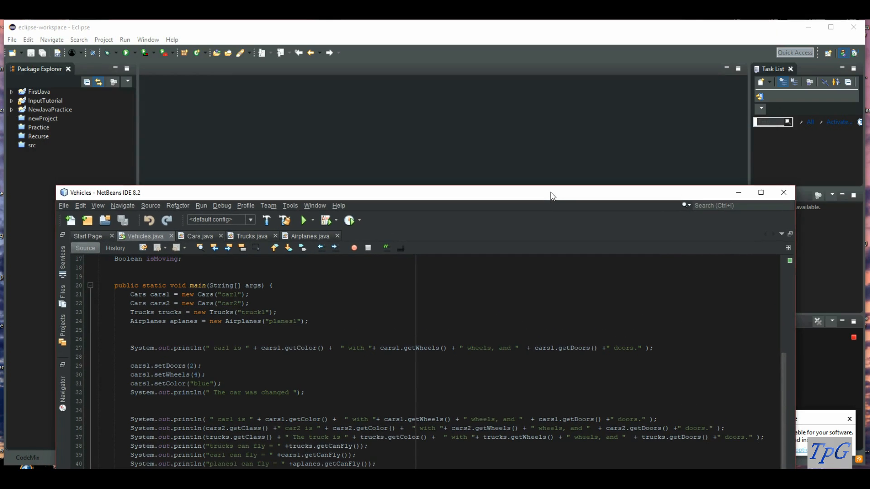
pyautogui.moveTo(132, 205)
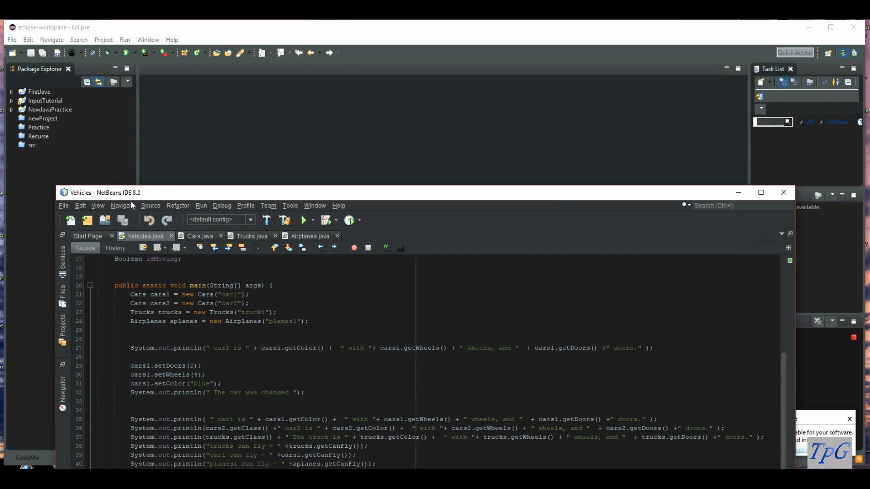
pyautogui.moveTo(242, 199)
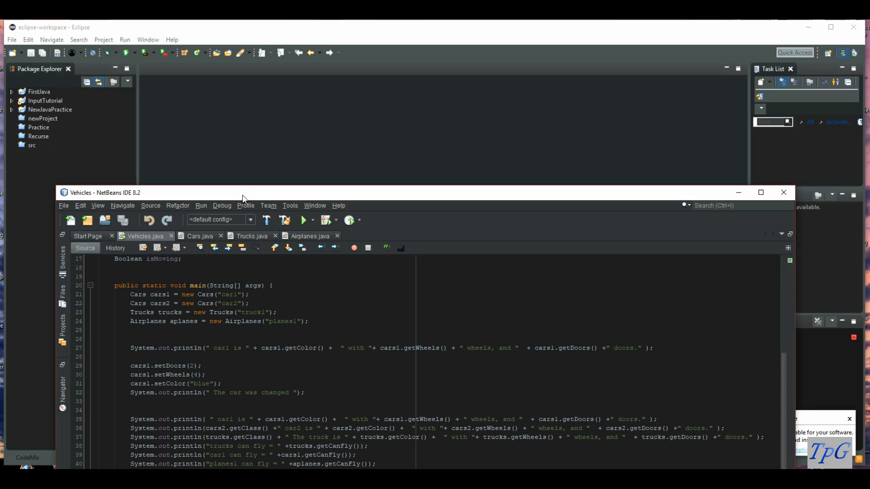
pyautogui.moveTo(270, 176)
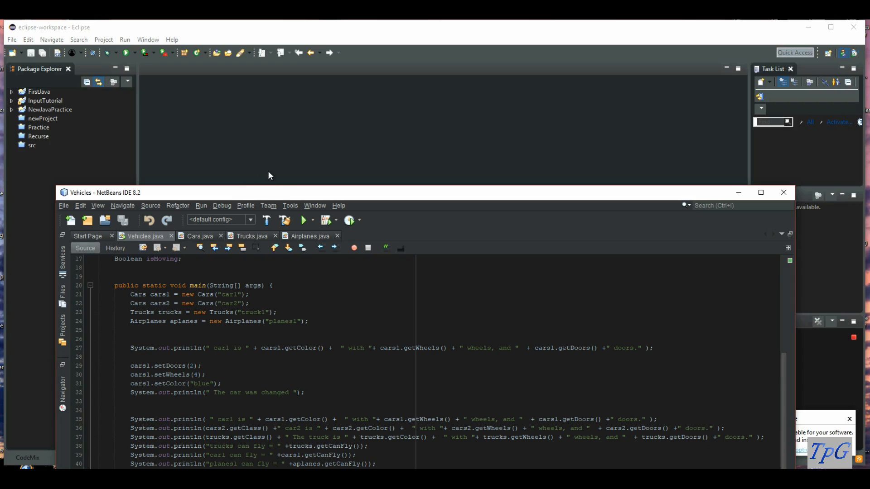
# Create the 'Vehicles' Java project via File > New and expand it in Package Explorer
pyautogui.click(11, 40)
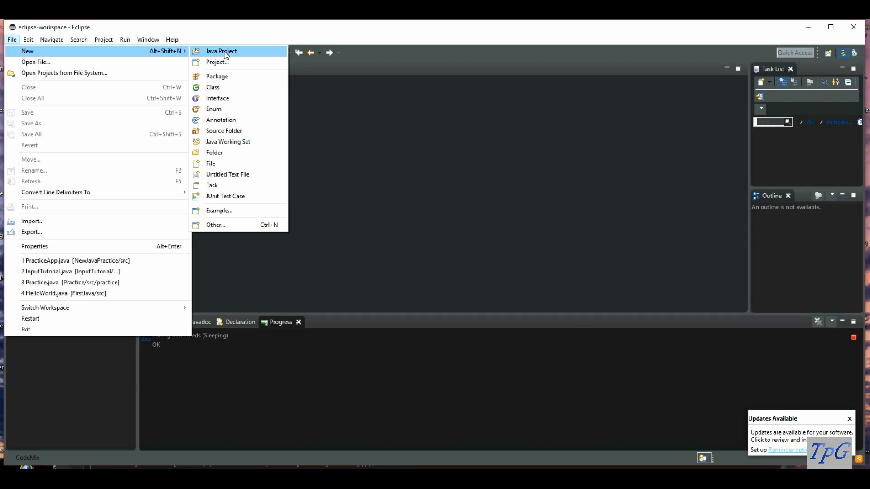
pyautogui.click(221, 50)
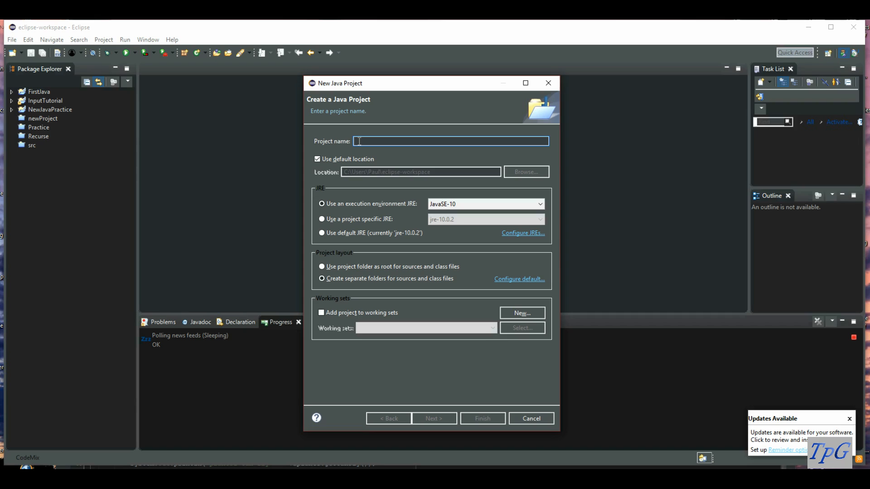
pyautogui.write('Ve')
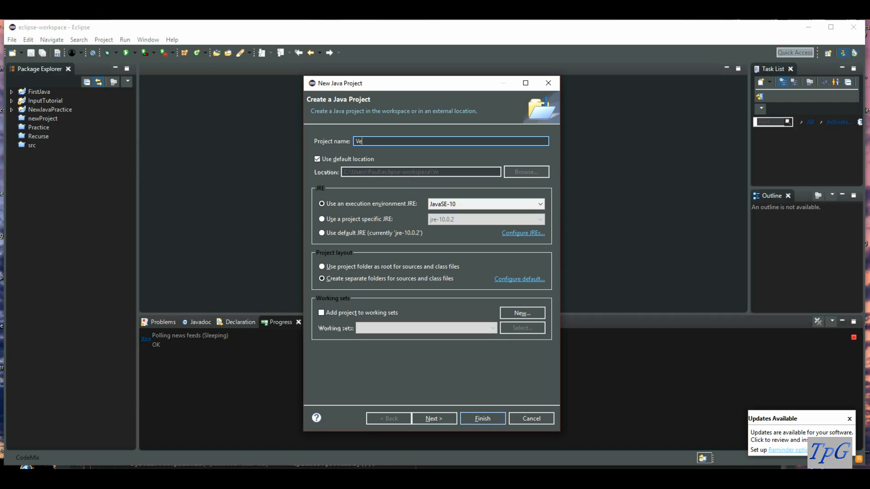
pyautogui.write('hicles')
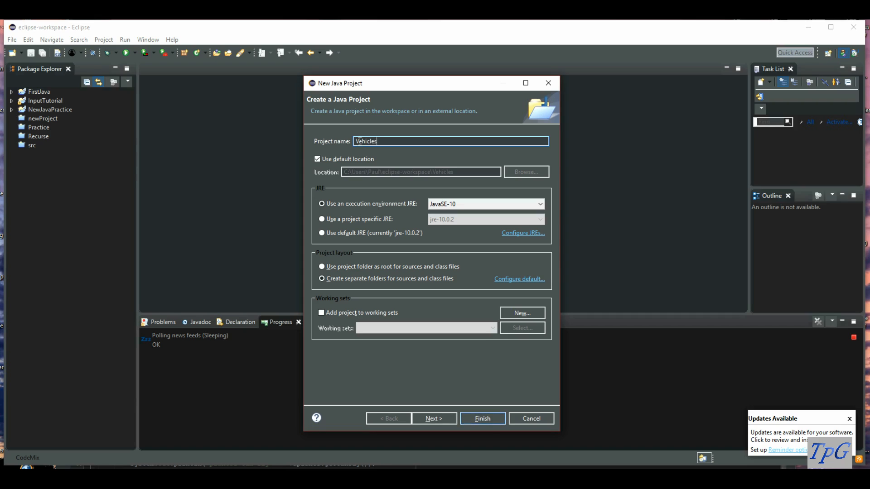
pyautogui.moveTo(349, 135)
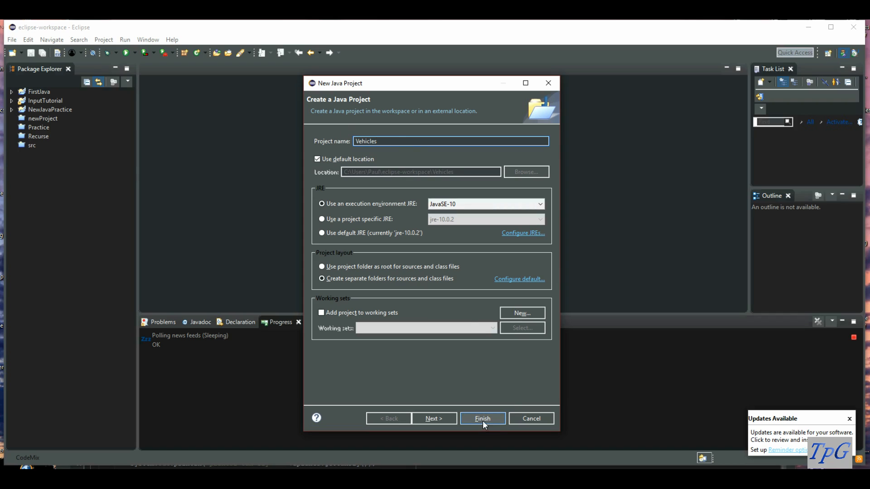
pyautogui.click(482, 418)
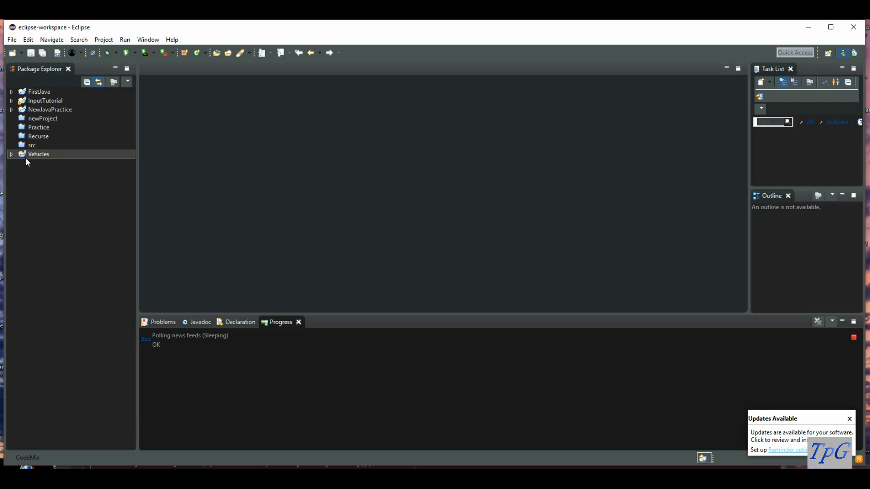
pyautogui.click(11, 153)
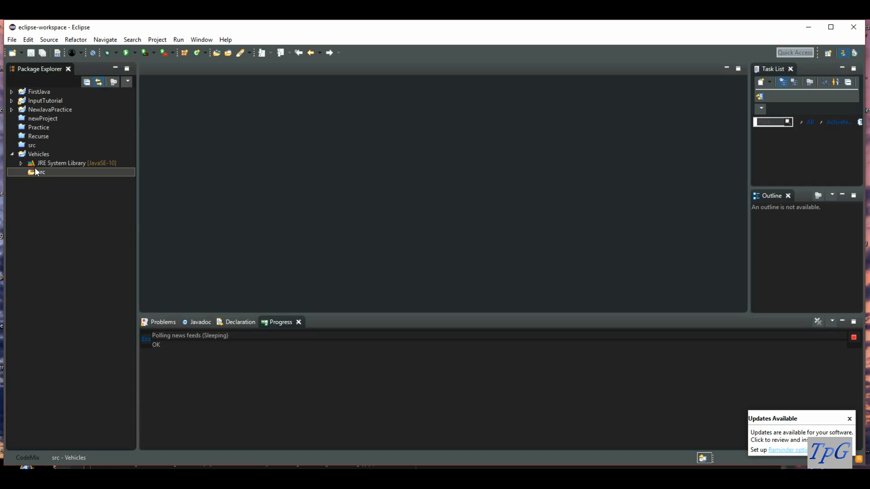
pyautogui.moveTo(228, 154)
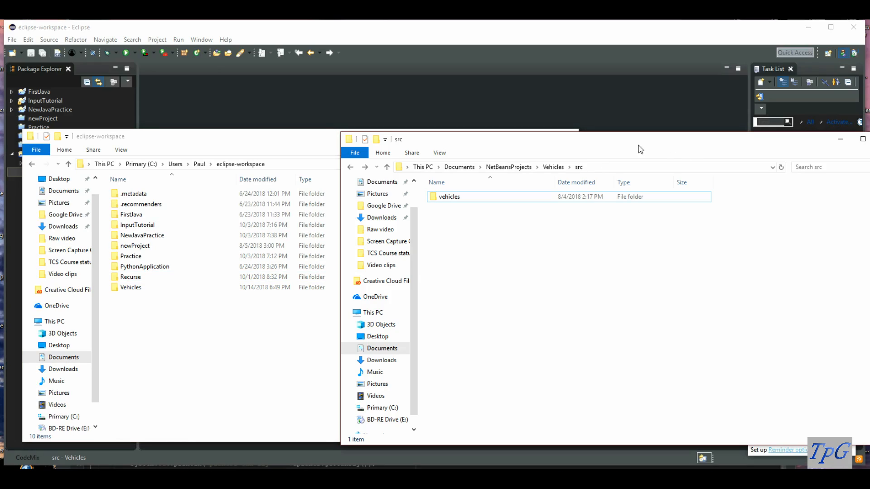
pyautogui.moveTo(185, 143)
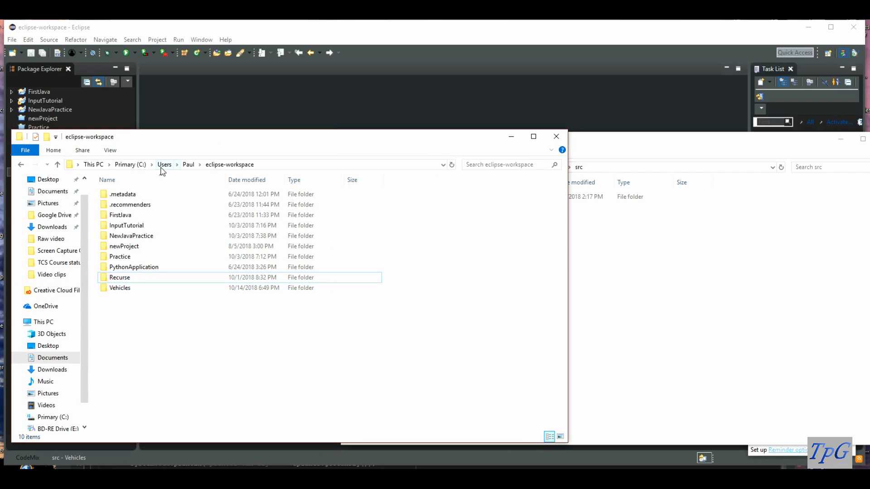
pyautogui.moveTo(197, 168)
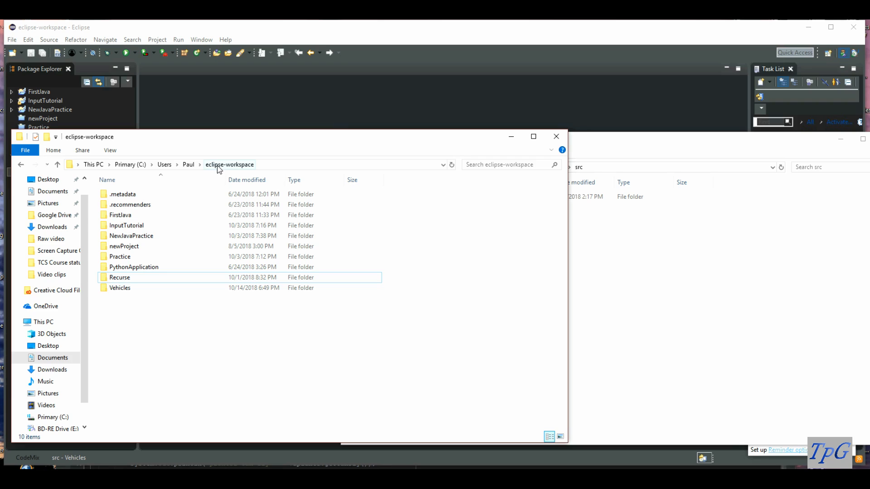
pyautogui.moveTo(247, 180)
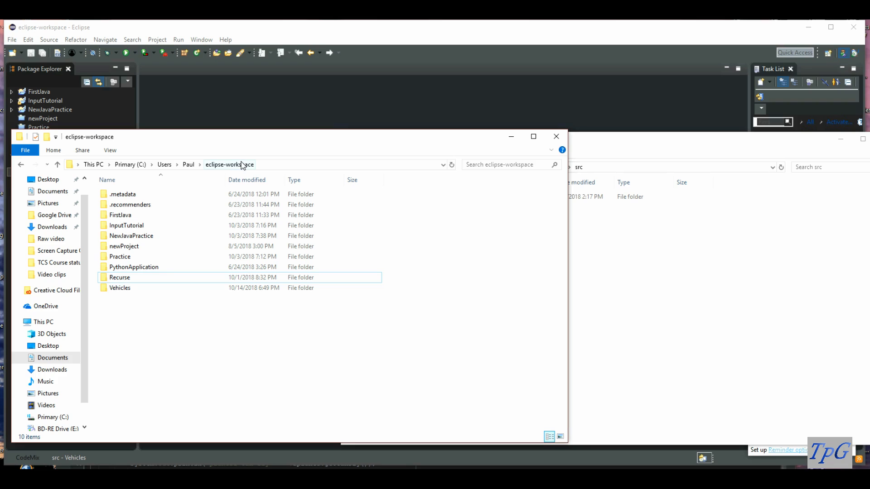
pyautogui.moveTo(128, 278)
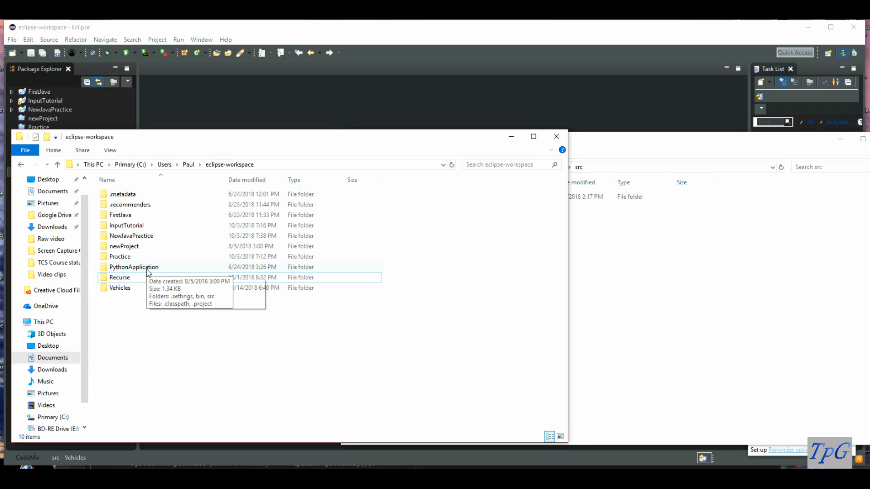
pyautogui.moveTo(130, 204)
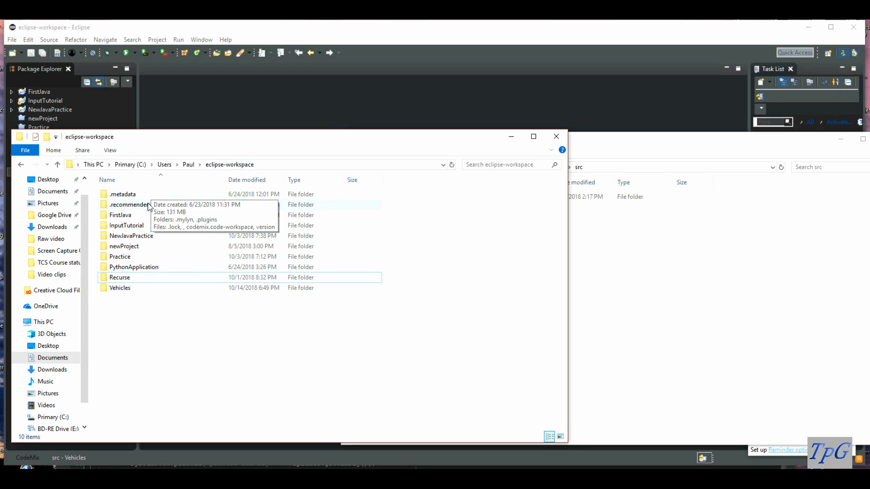
pyautogui.moveTo(142, 198)
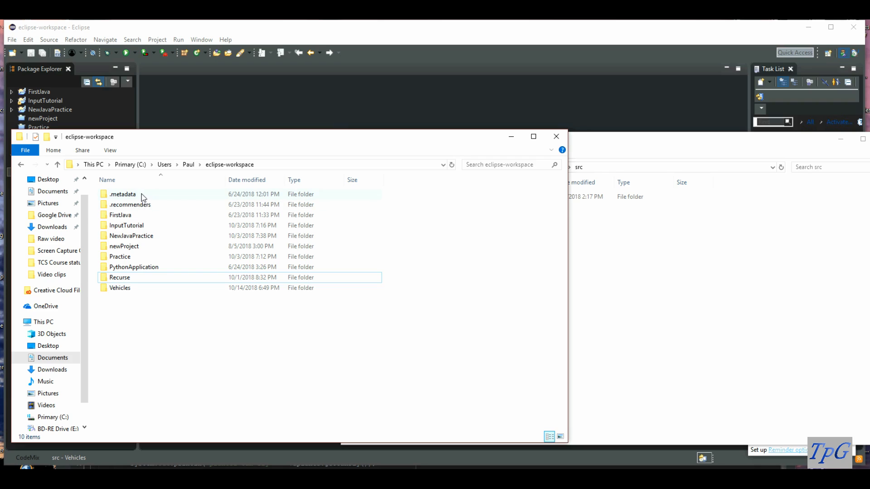
pyautogui.moveTo(101, 334)
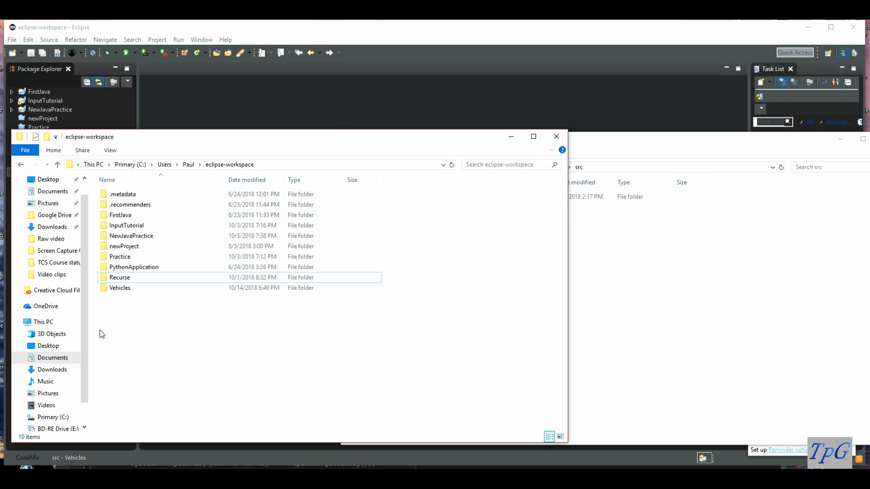
pyautogui.moveTo(21, 42)
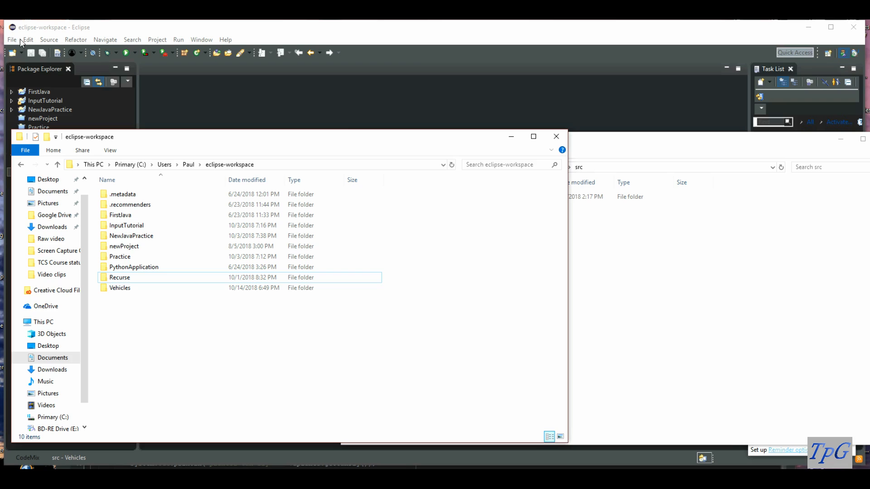
pyautogui.moveTo(117, 285)
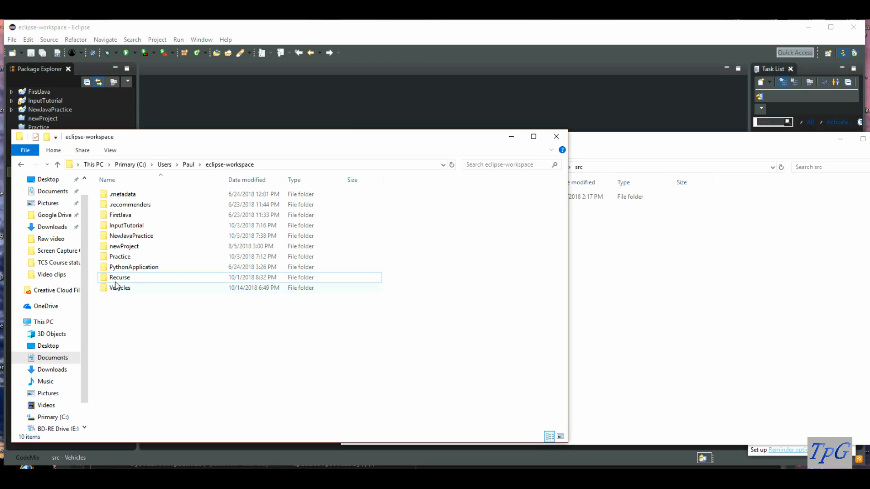
# Open the Eclipse workspace's Vehicles\src folder in File Explorer
pyautogui.doubleClick(119, 288)
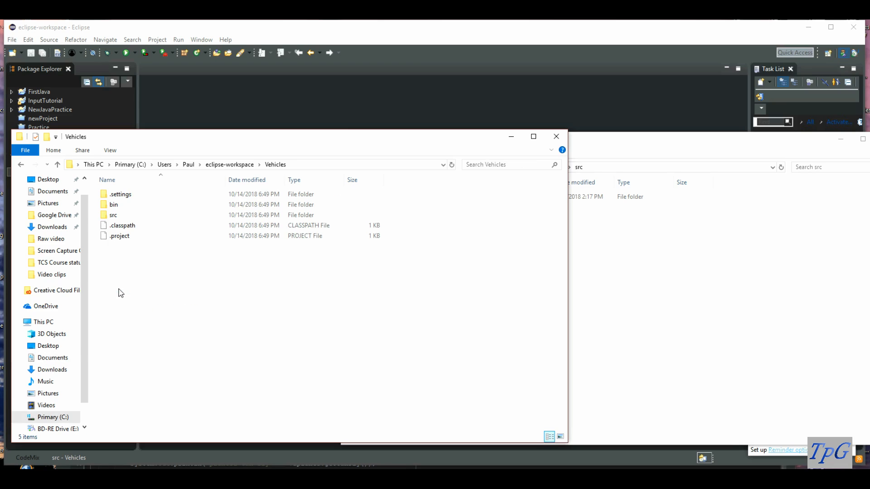
pyautogui.doubleClick(113, 215)
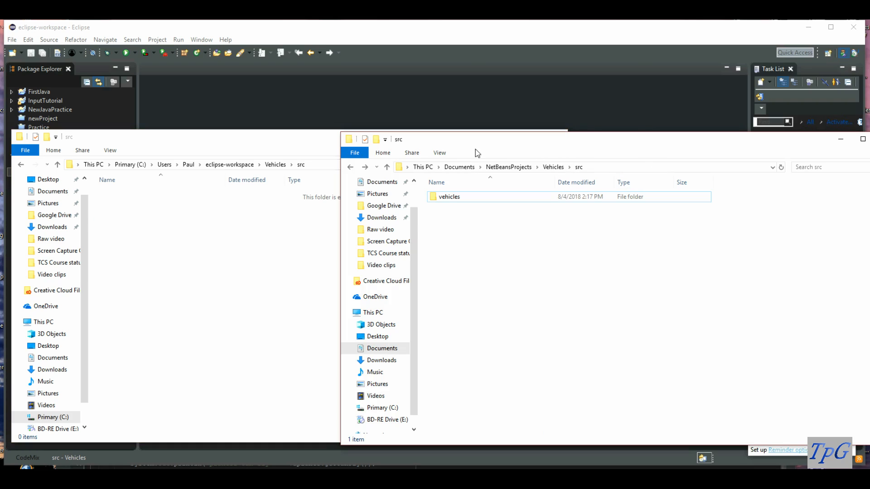
pyautogui.moveTo(459, 167)
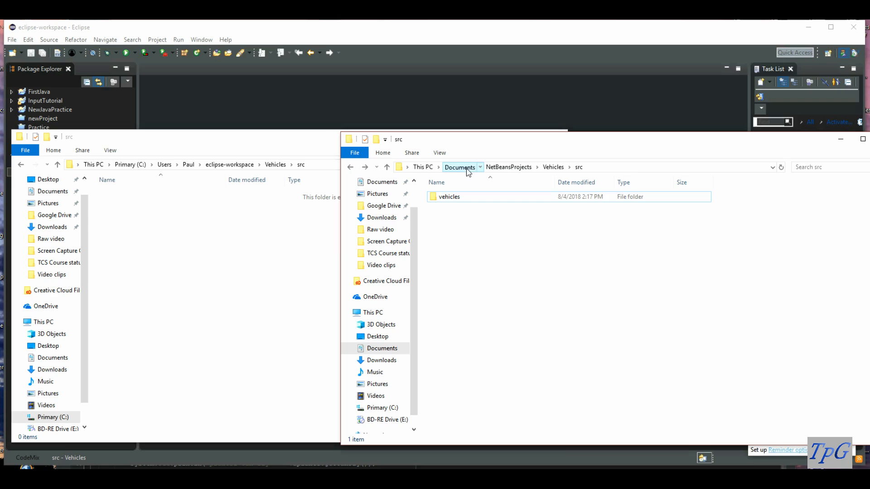
# Browse to Documents\NetBeansProjects\Vehicles\src and right-click the vehicles folder
pyautogui.click(459, 167)
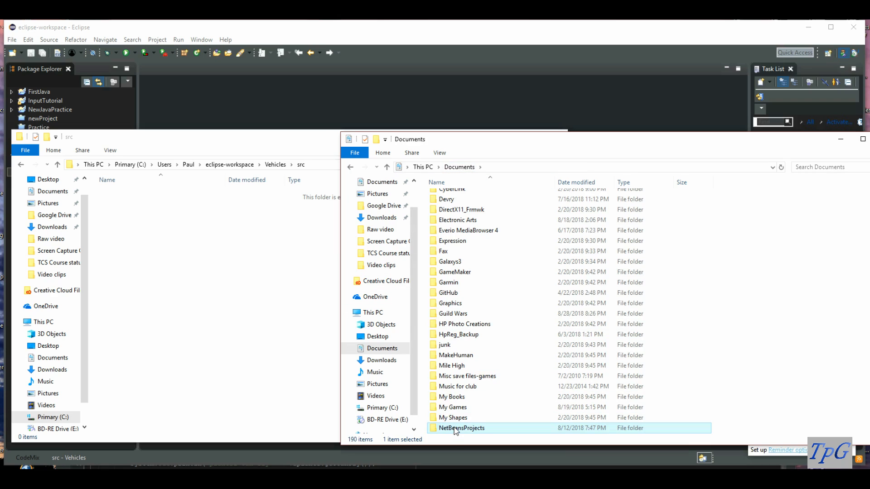
pyautogui.doubleClick(461, 427)
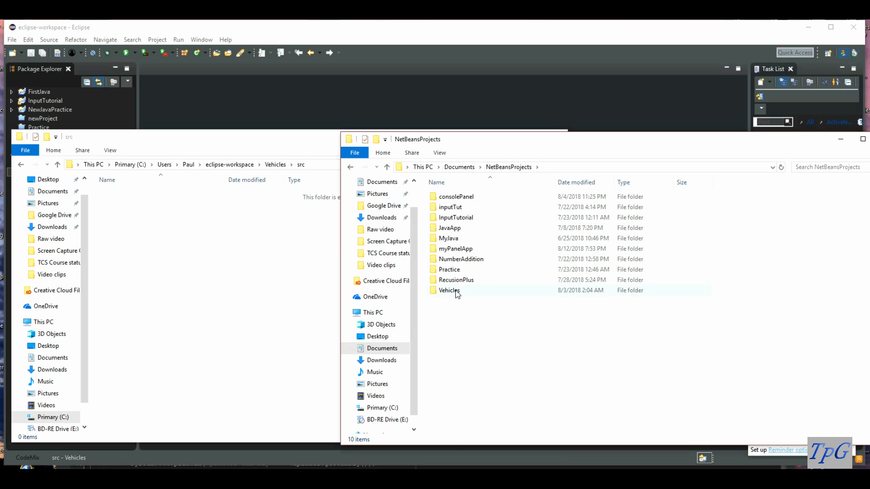
pyautogui.doubleClick(449, 290)
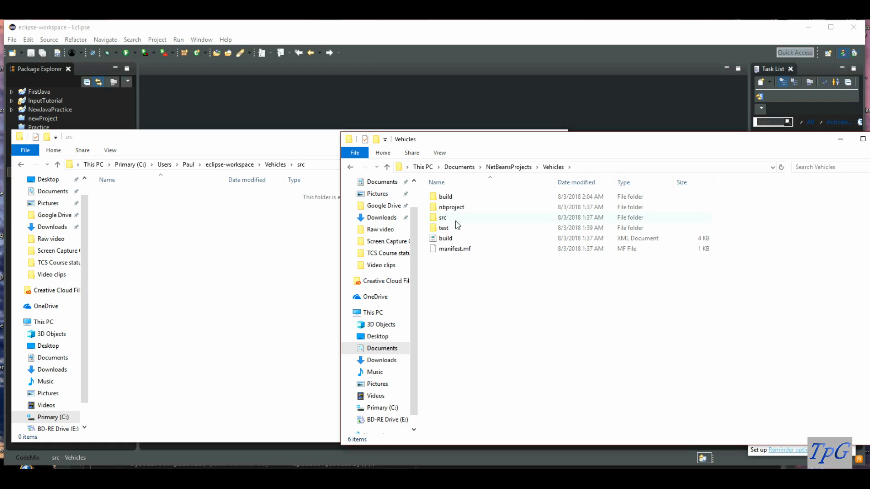
pyautogui.moveTo(442, 217)
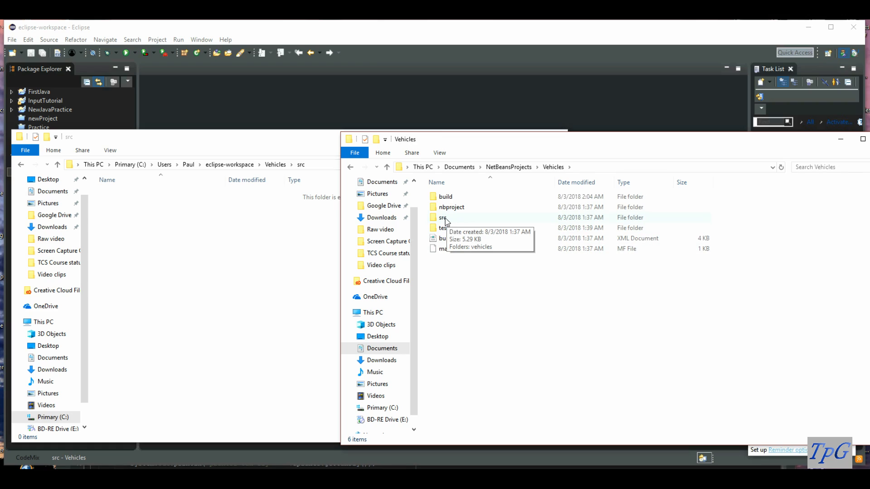
pyautogui.doubleClick(442, 217)
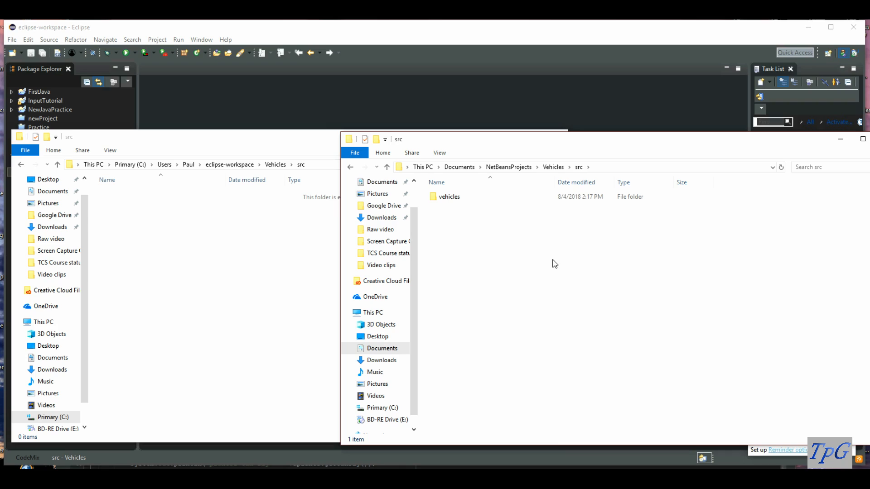
pyautogui.rightClick(449, 196)
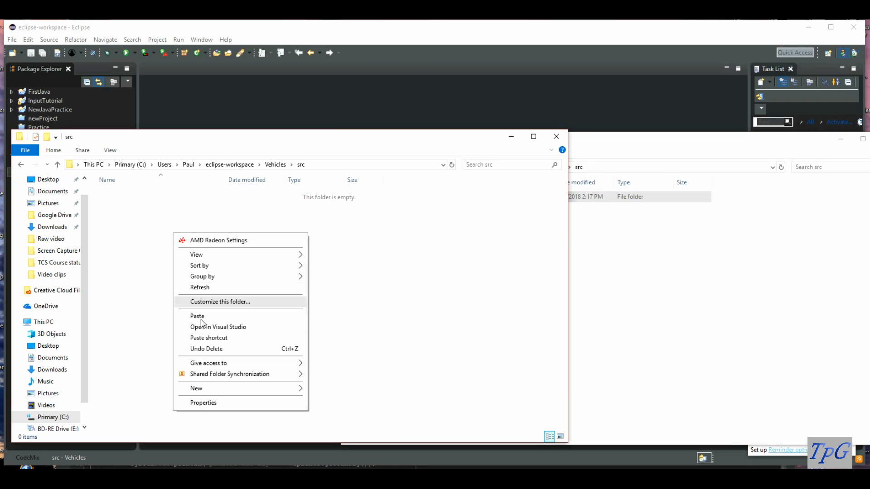
# Paste the vehicles folder into the empty Eclipse Vehicles src folder
pyautogui.click(197, 316)
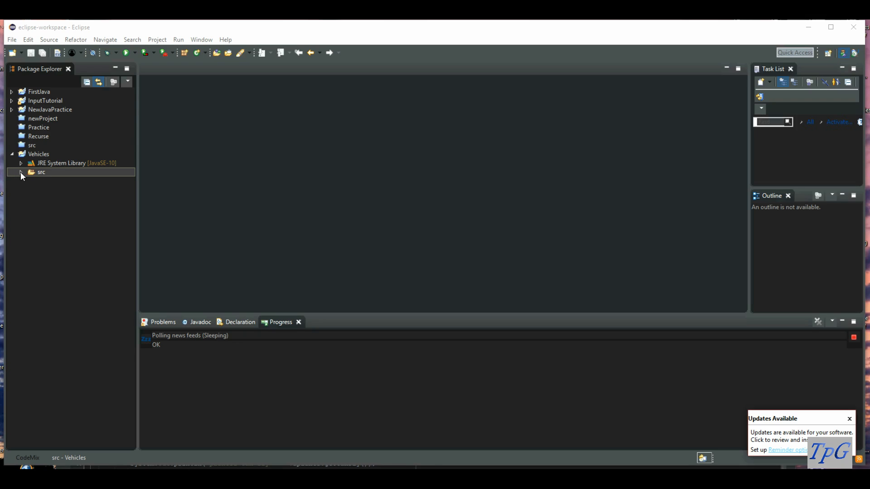
# Expand src > vehicles in Package Explorer and open Airplanes.java and Cars.java
pyautogui.click(21, 173)
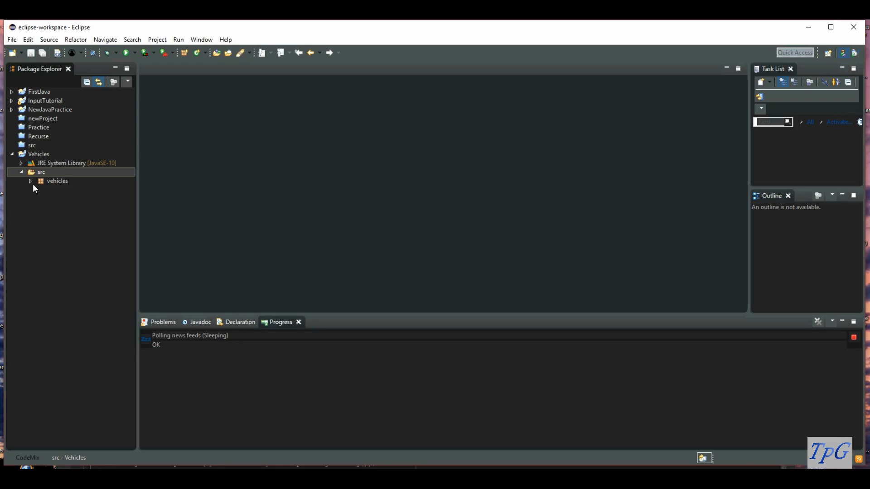
pyautogui.click(31, 181)
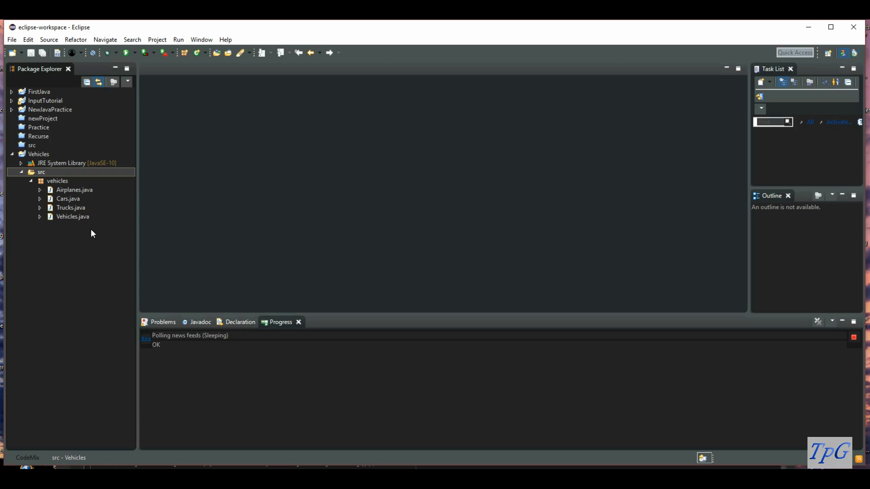
pyautogui.doubleClick(75, 190)
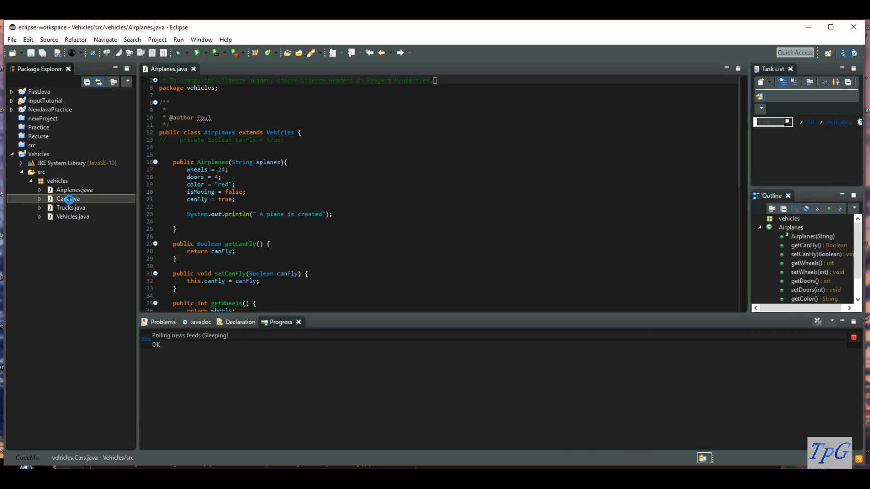
pyautogui.doubleClick(72, 217)
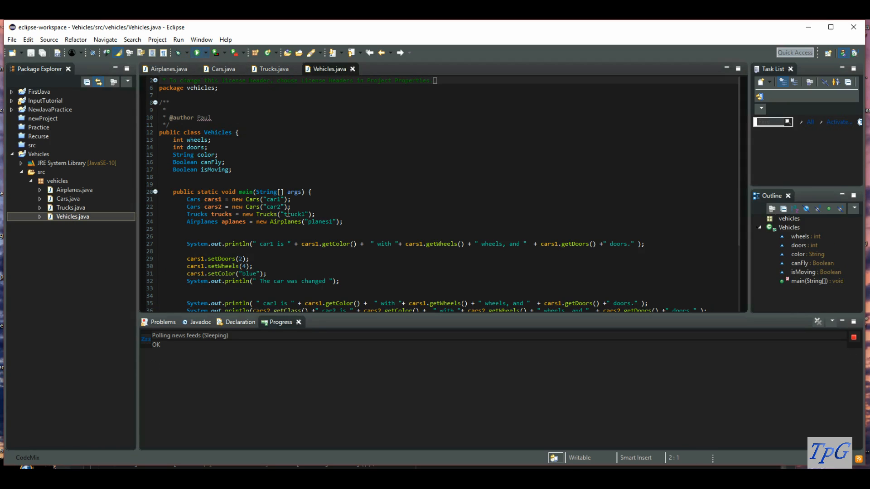
# Run Vehicles.java as a Java Application to show car, truck and plane output
pyautogui.click(196, 52)
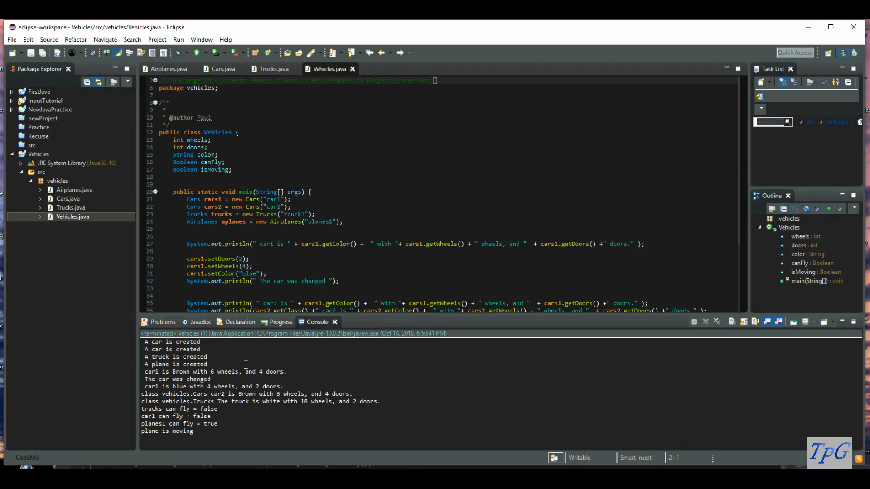
pyautogui.moveTo(480, 456)
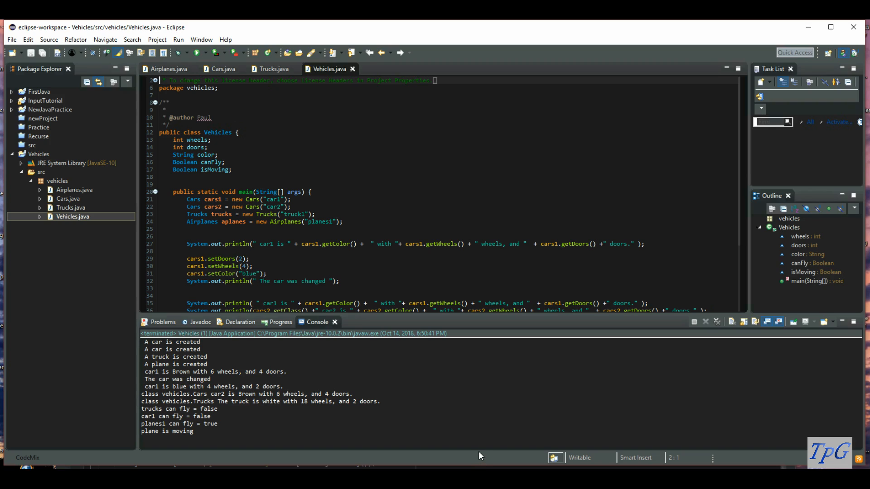
pyautogui.moveTo(569, 218)
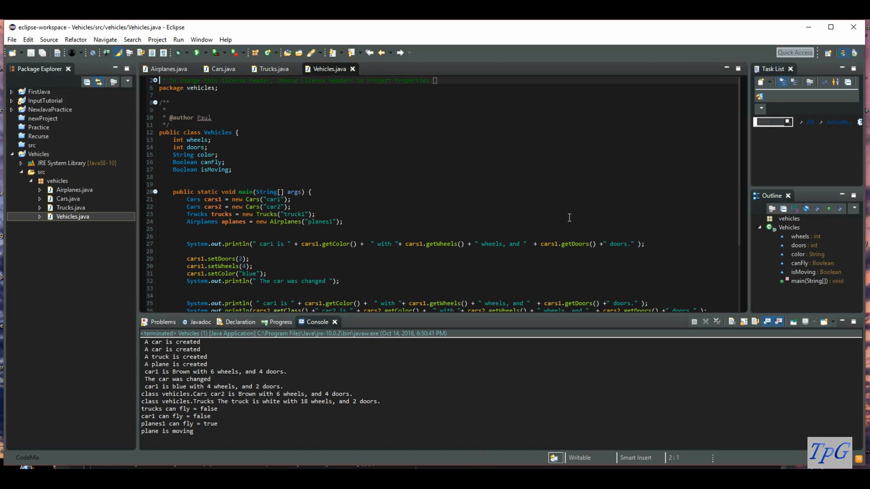
pyautogui.moveTo(343, 333)
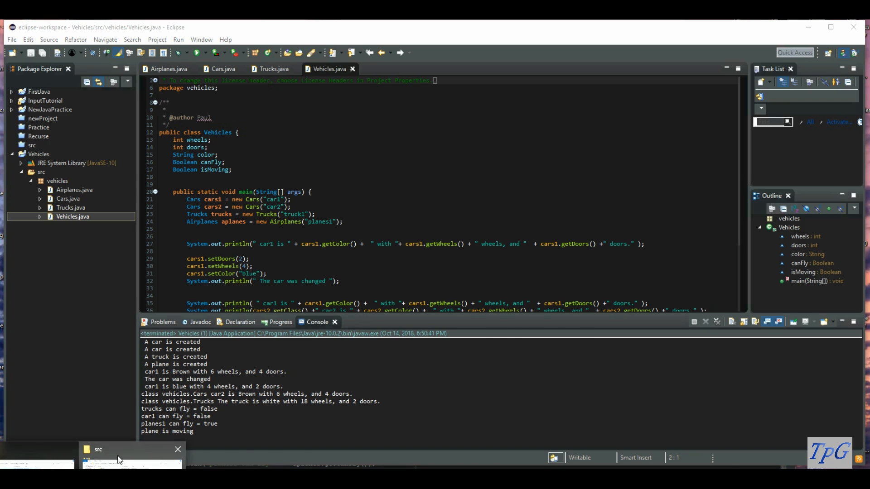
pyautogui.click(131, 460)
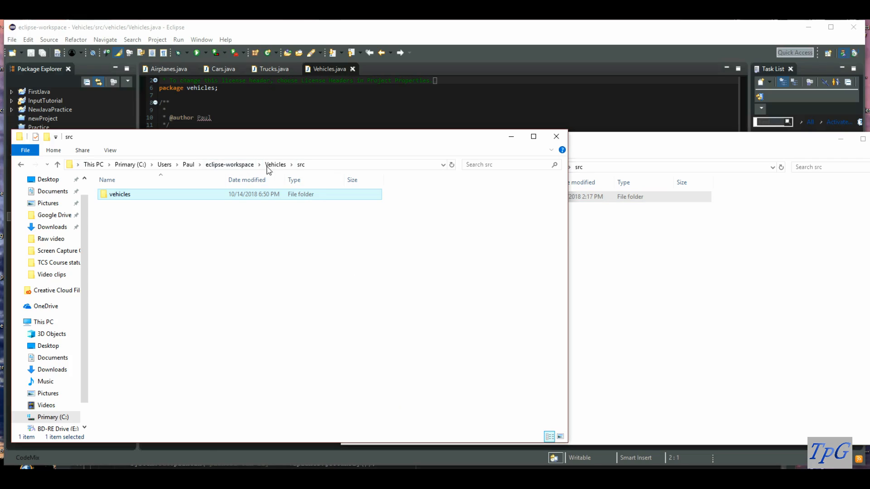
pyautogui.moveTo(241, 167)
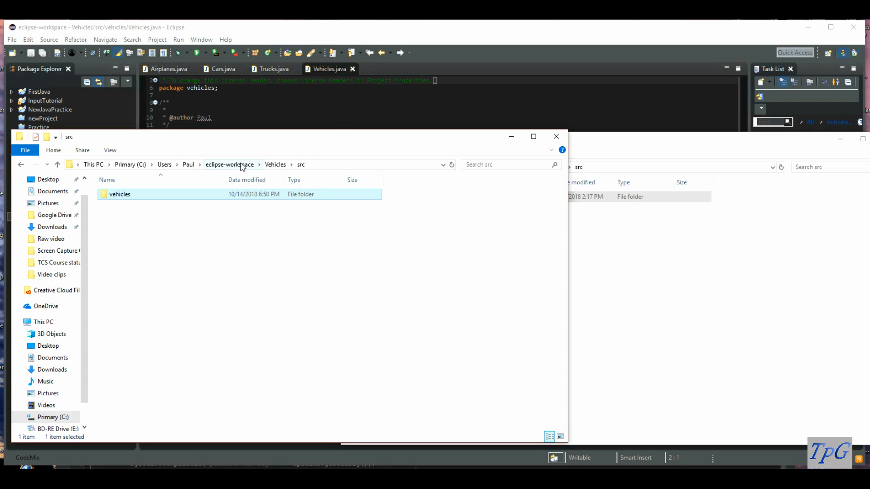
pyautogui.moveTo(302, 165)
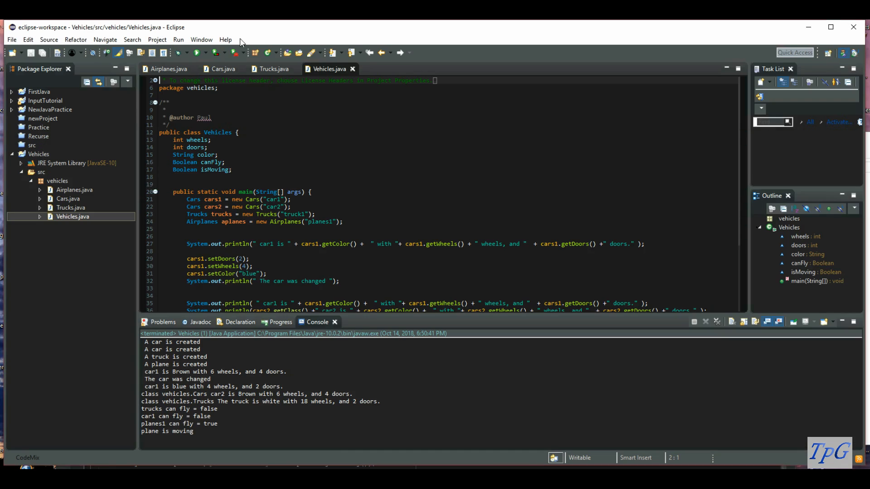
# Close the Trucks.java editor, keeping Airplanes, Cars and Vehicles open
pyautogui.click(10, 39)
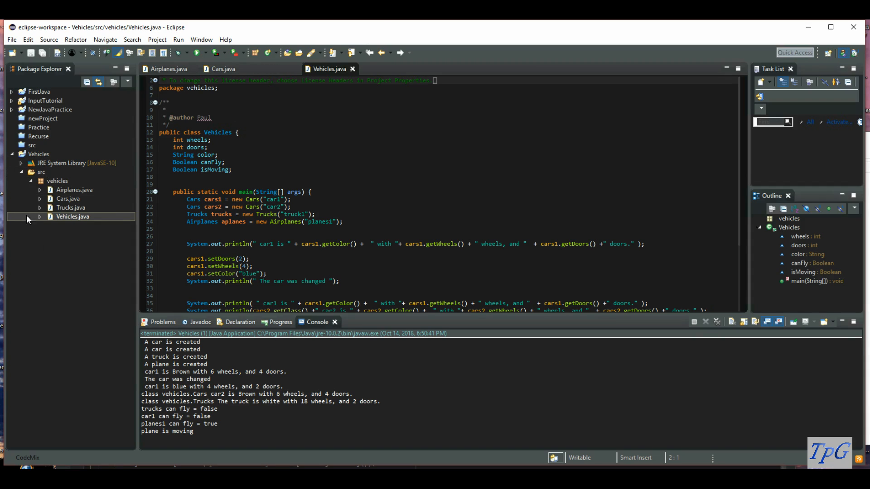
pyautogui.click(285, 180)
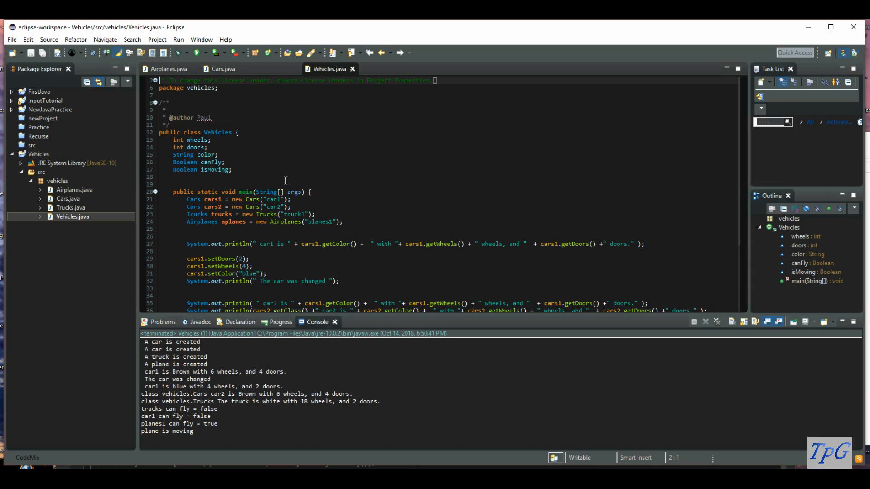
pyautogui.moveTo(562, 298)
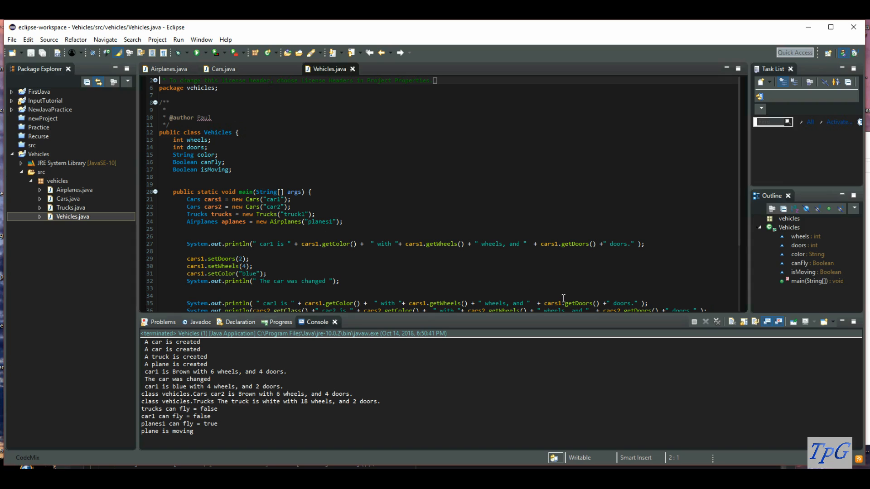